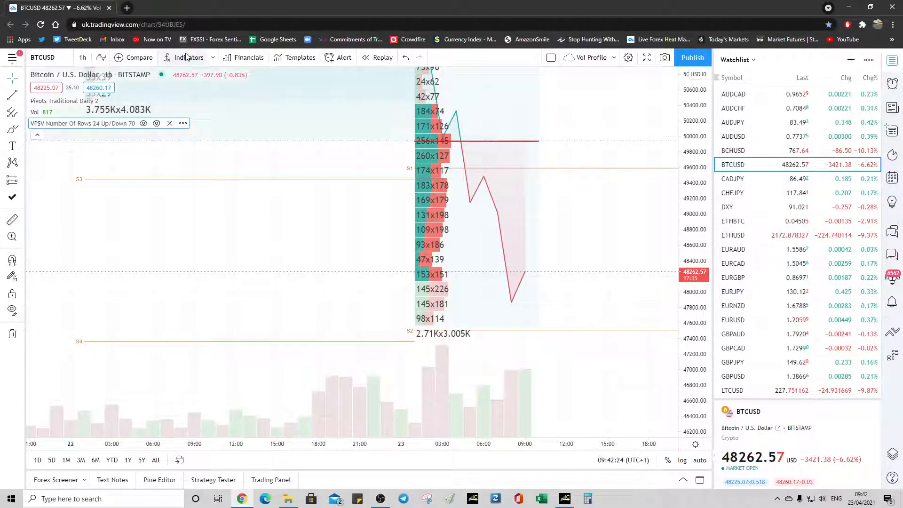
- Browse the Indicators panel to the My scripts collection to find the VPSV indicator
{"action": "left_click", "coordinate": [186, 57]}
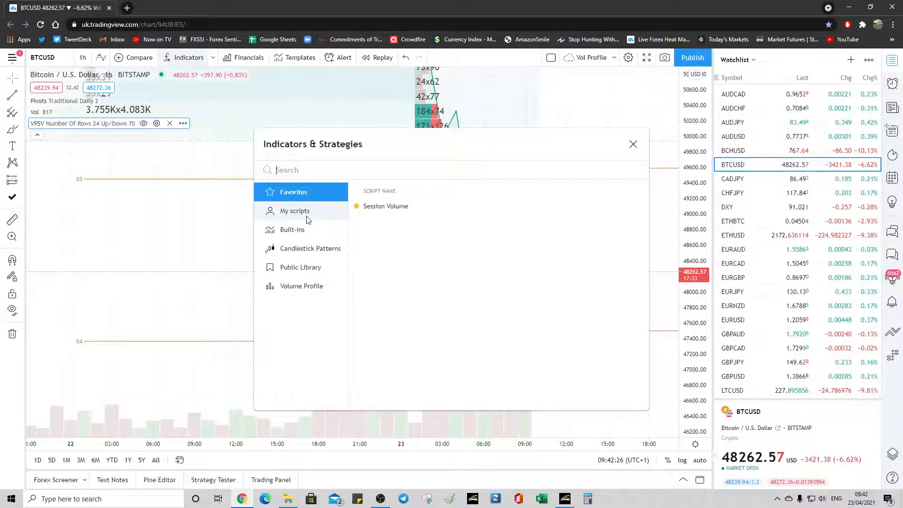
{"action": "left_click", "coordinate": [301, 286]}
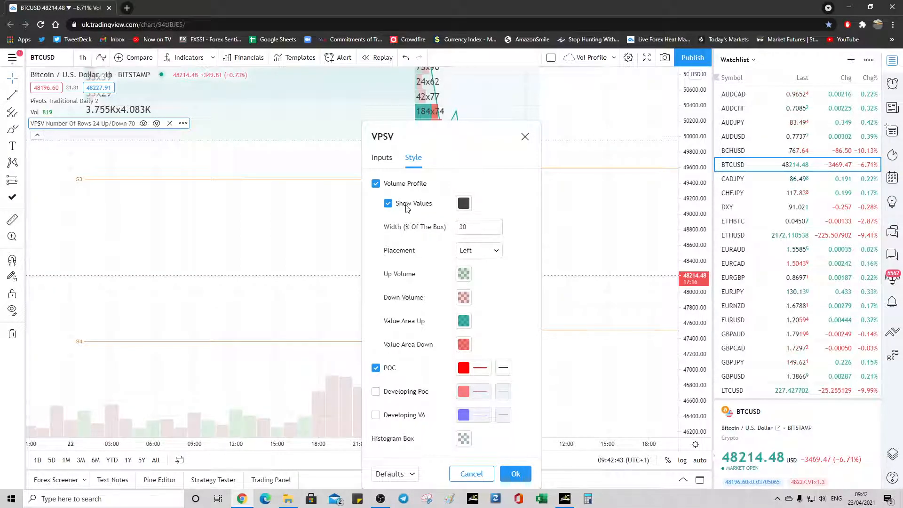
{"action": "left_click", "coordinate": [387, 203]}
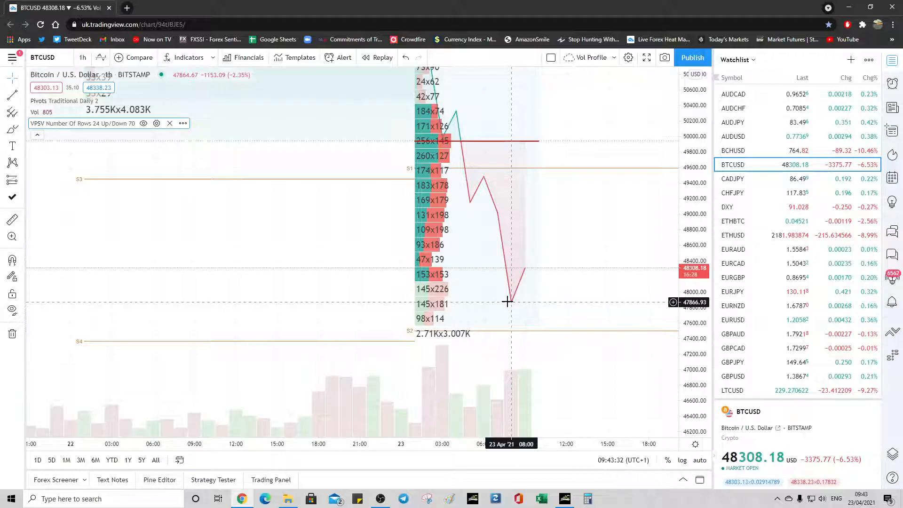
{"action": "mouse_move", "coordinate": [461, 343]}
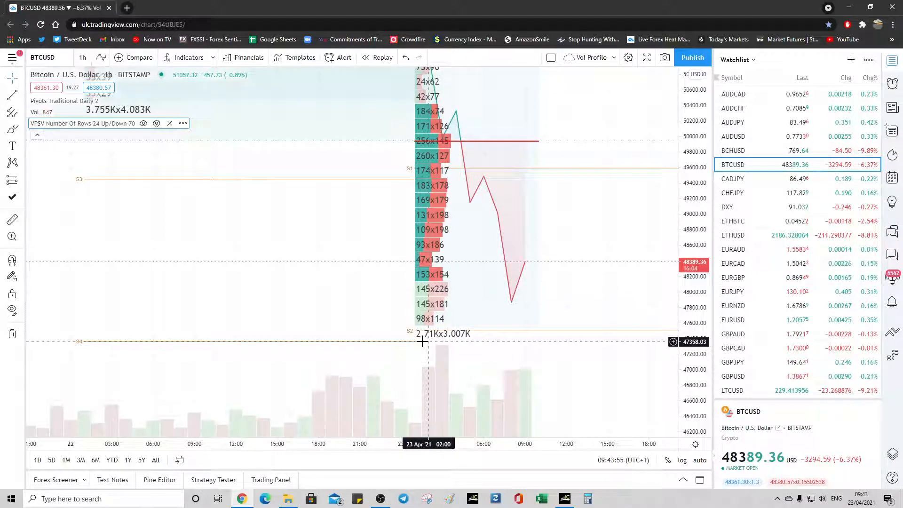
{"action": "mouse_move", "coordinate": [445, 339]}
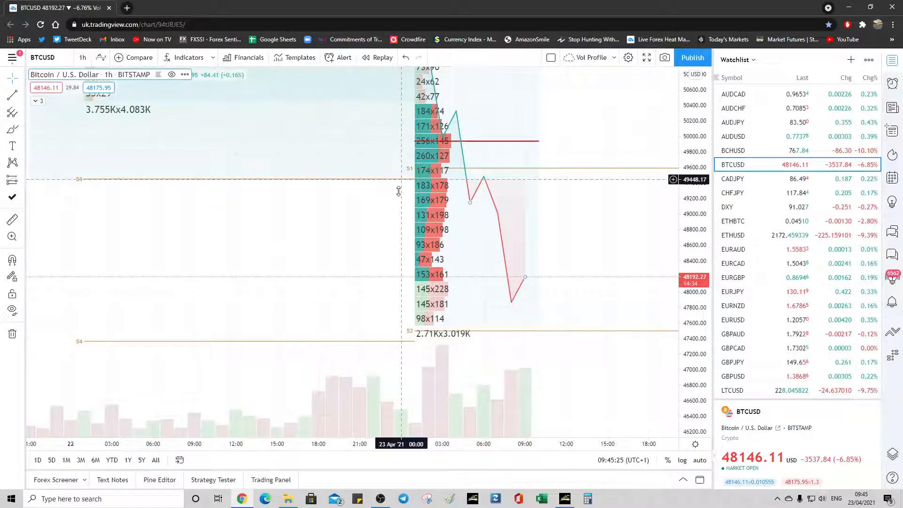
- Change the BTCUSD chart style to Heikin Ashi candles
{"action": "left_click", "coordinate": [102, 57]}
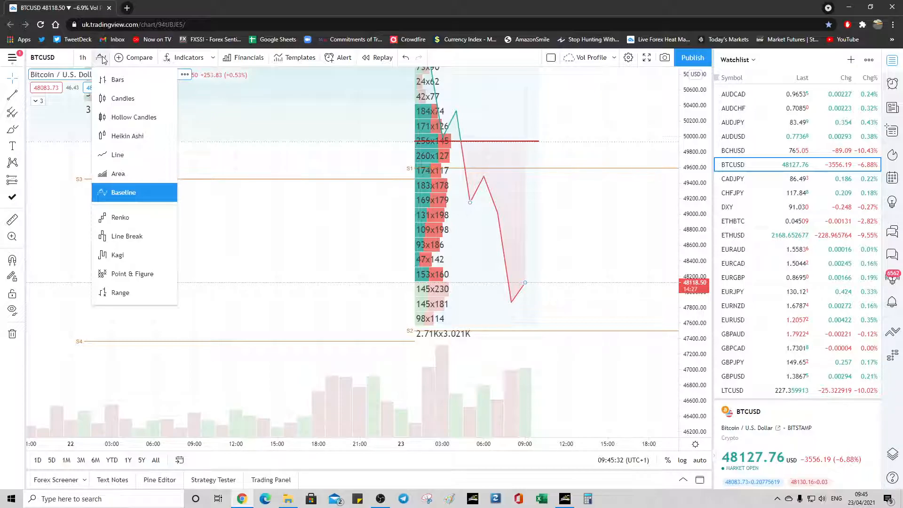
{"action": "left_click", "coordinate": [127, 135]}
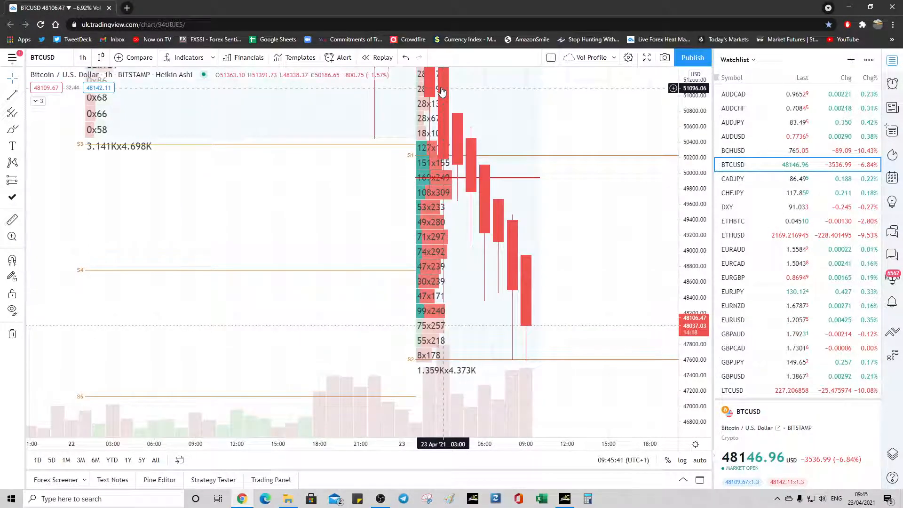